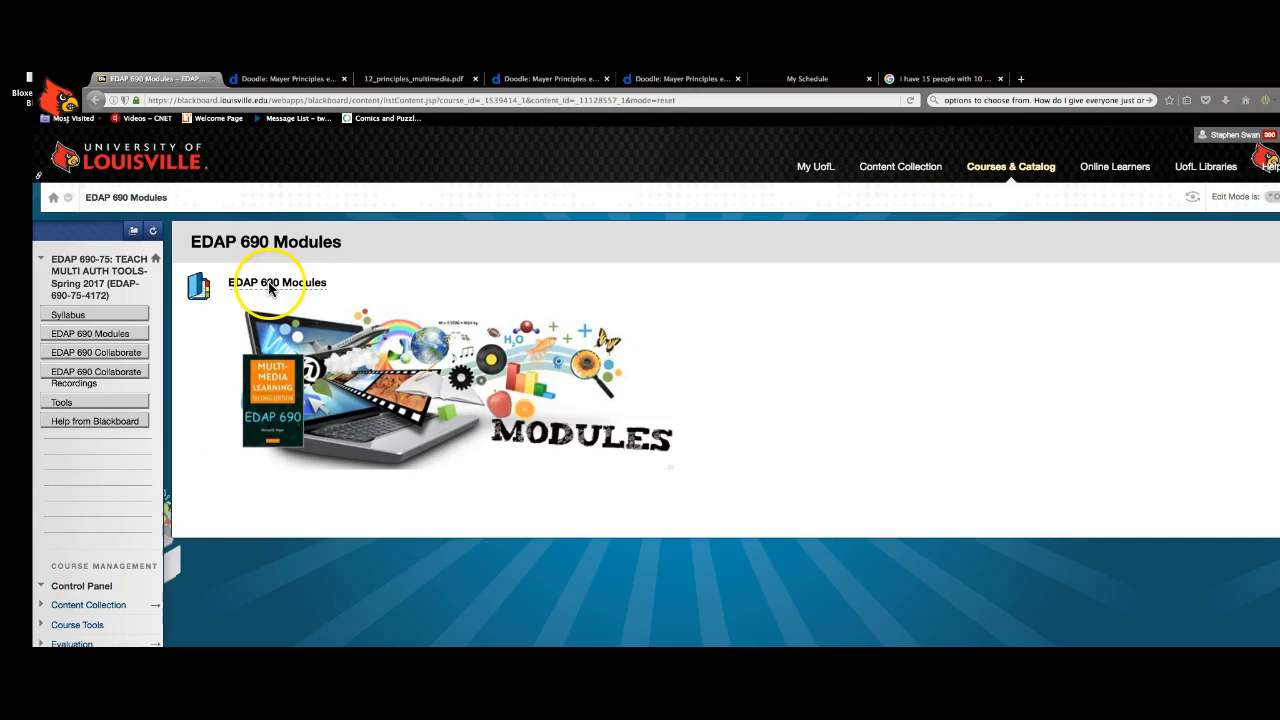
- Open the EDAP 690 Modules folder showing the TPACK graphic and Class 2 module entry
left_click(276, 284)
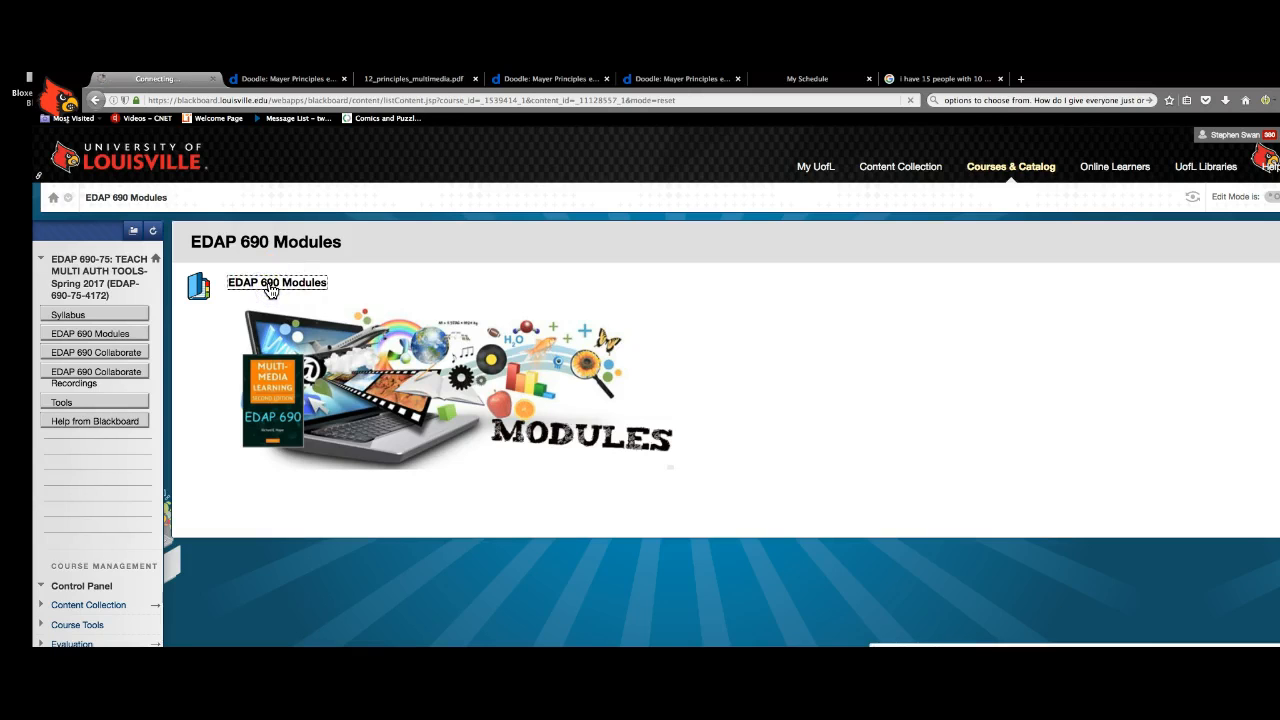
left_click(276, 282)
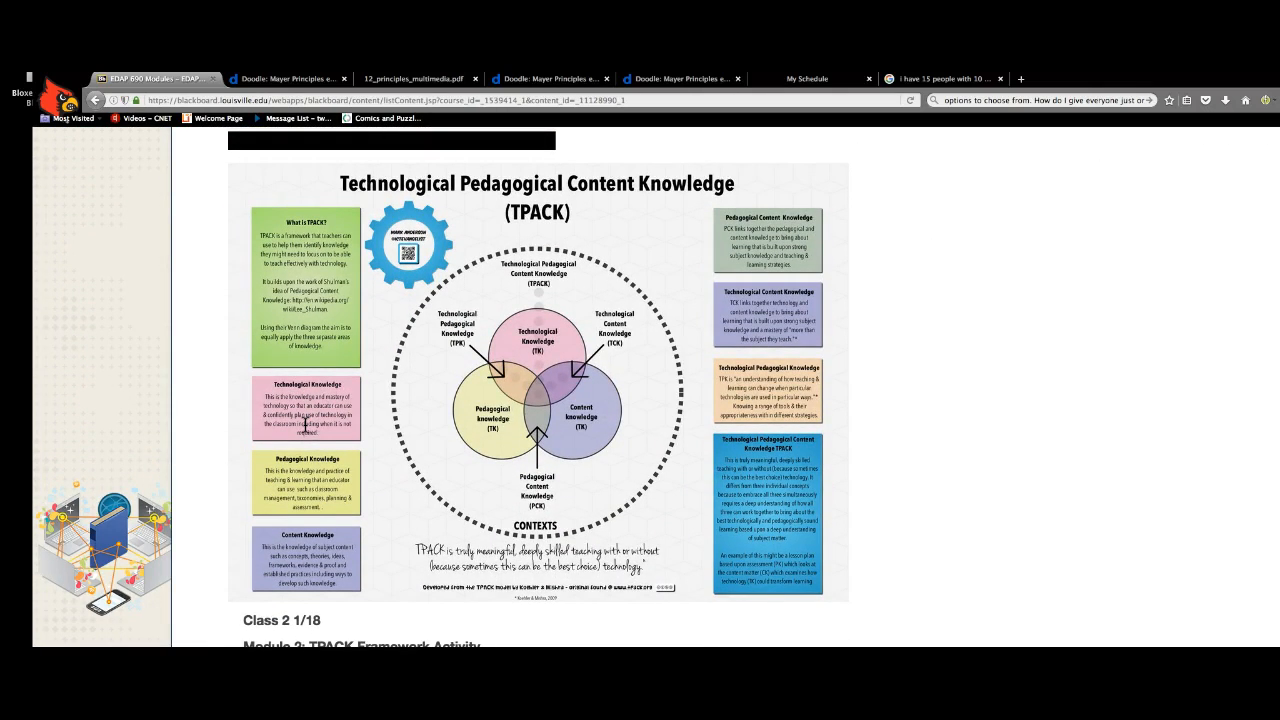
- Scroll past the TPACK module and videos to the Module 3 Mayer VoiceThread assignment outline
scroll("down", 3)
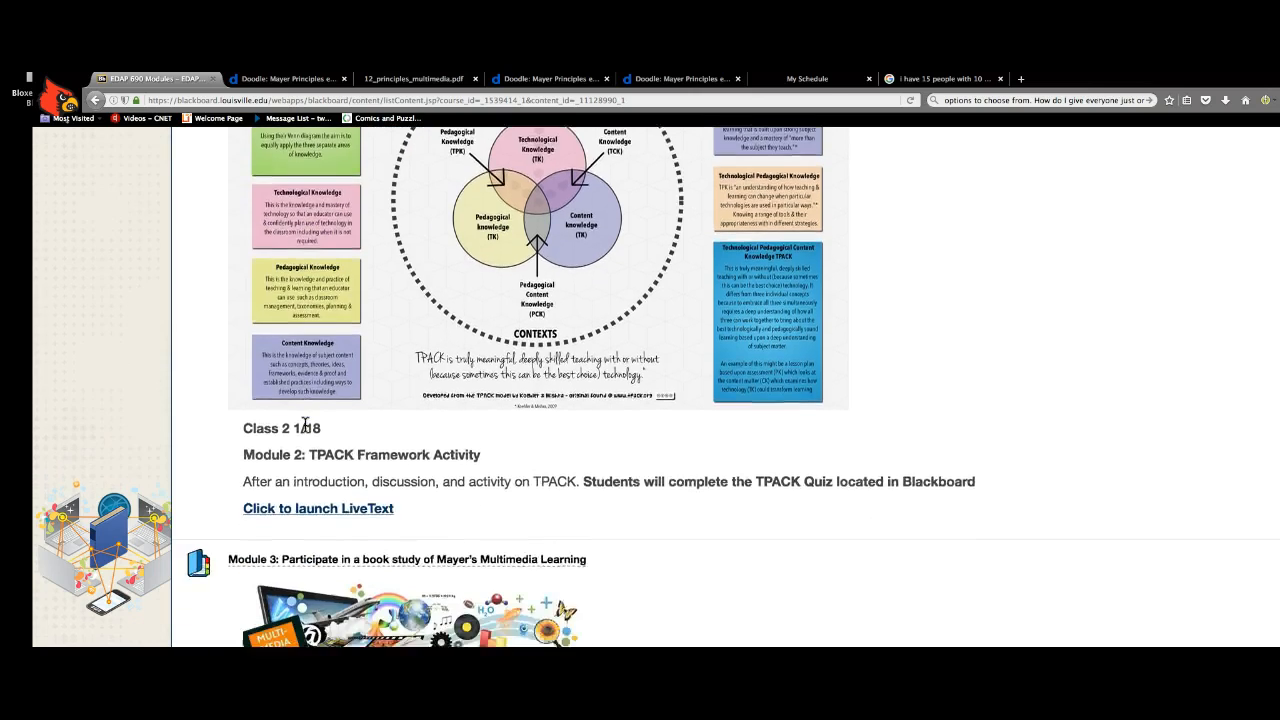
scroll("down", 3)
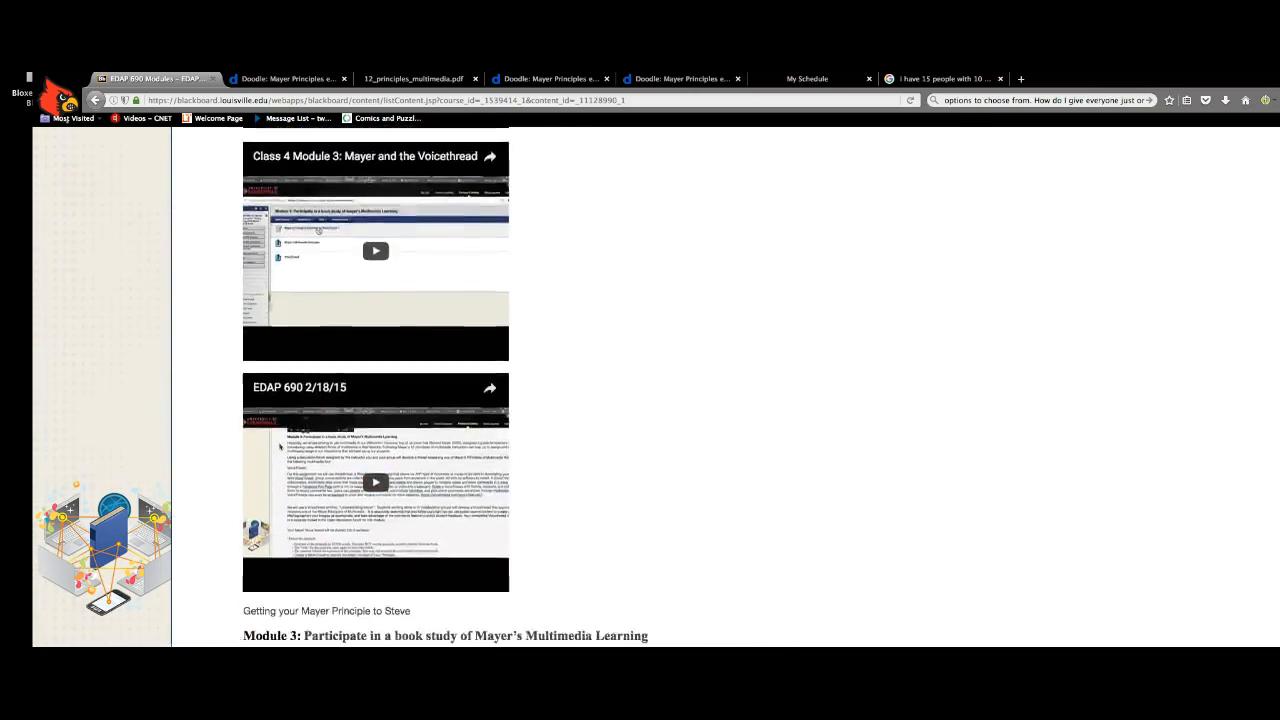
scroll("down", 3)
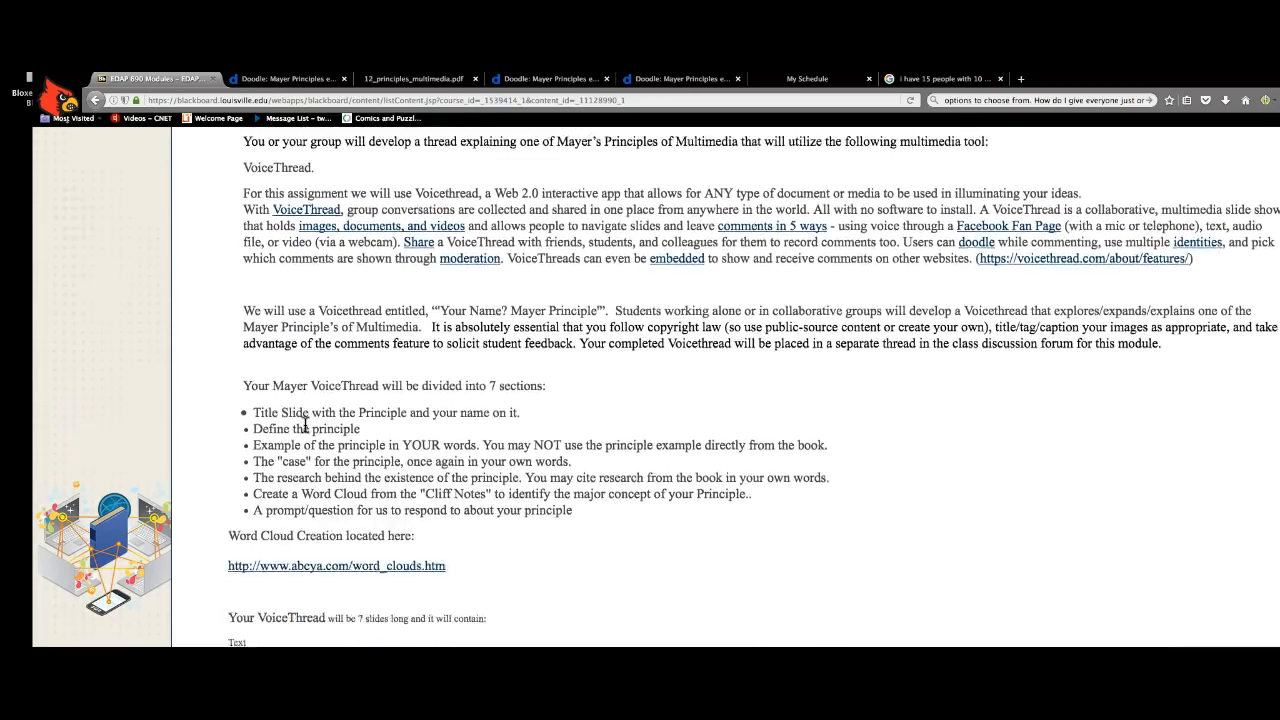
- Scroll to the note that each VoiceThread is seven slides of text, video and images
scroll("down", 3)
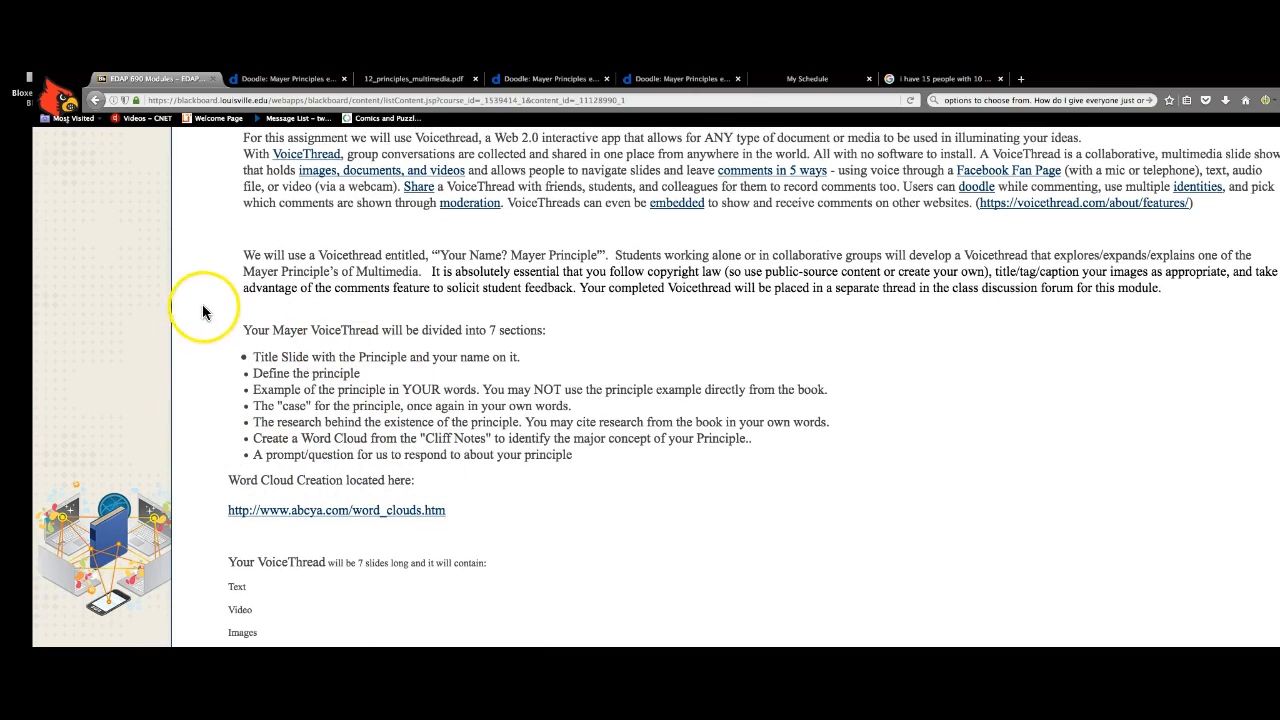
mouse_move(192, 396)
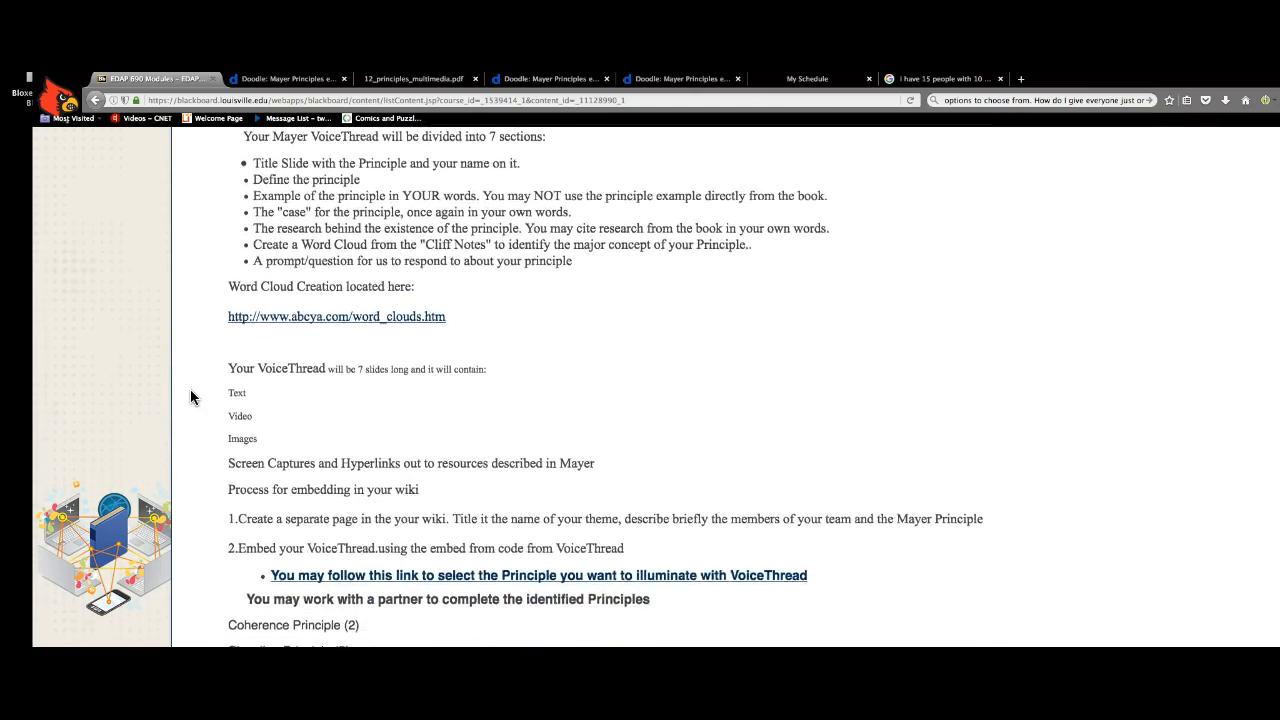
- Scroll to the wiki embedding steps, principle-selection link and Mayer principles list with counts
scroll("down", 3)
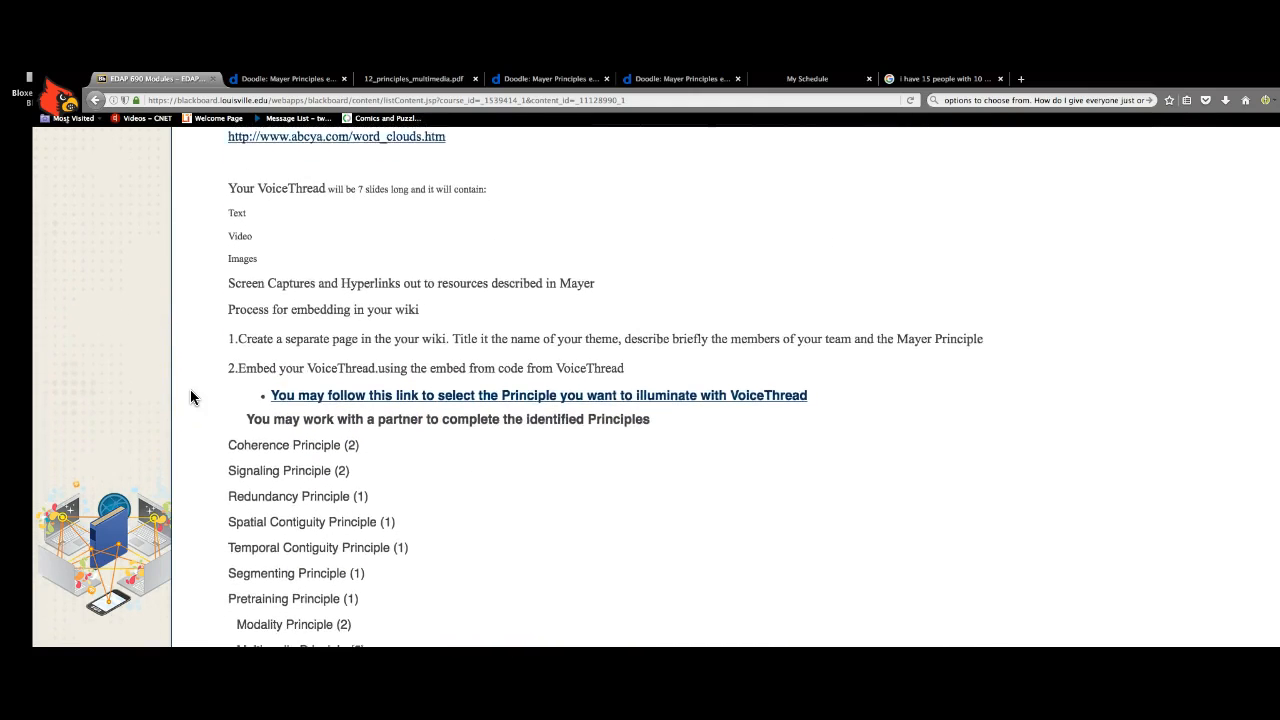
scroll("down", 3)
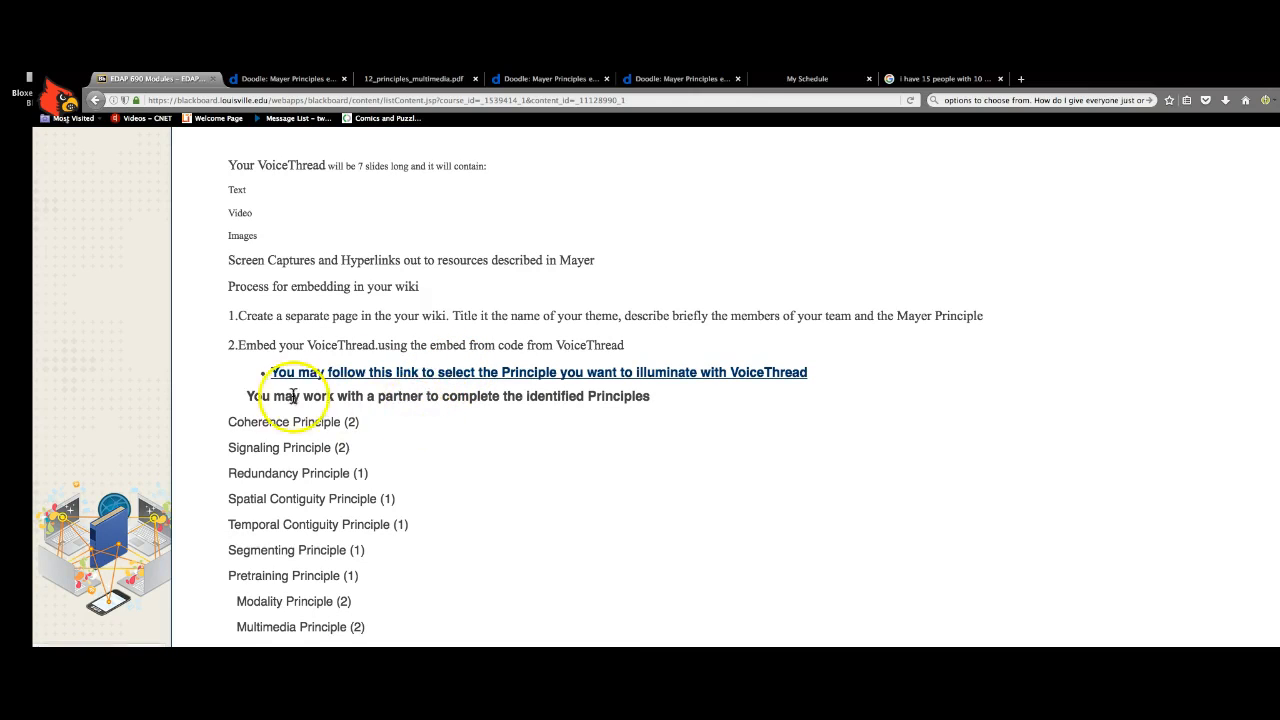
- Scroll to the end of the principles list, Personalization, Voice and Image Principle (2), glimpsing Module 4
scroll("down", 3)
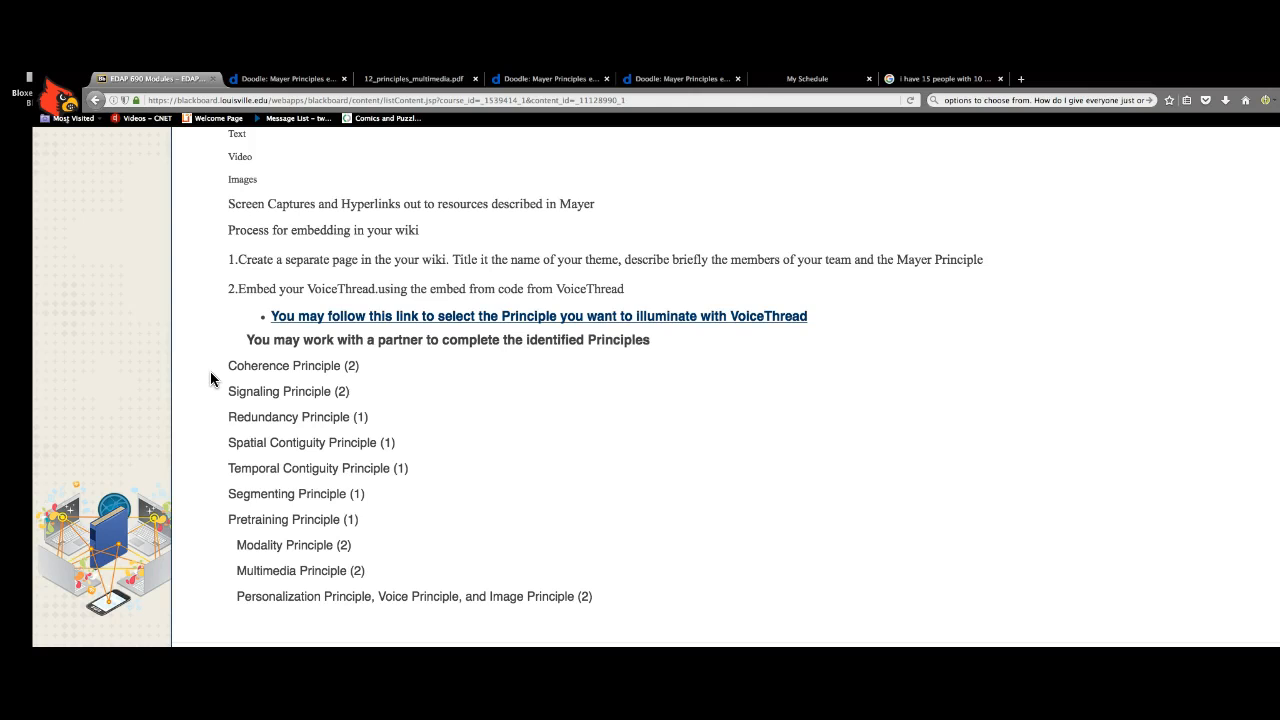
scroll("down", 3)
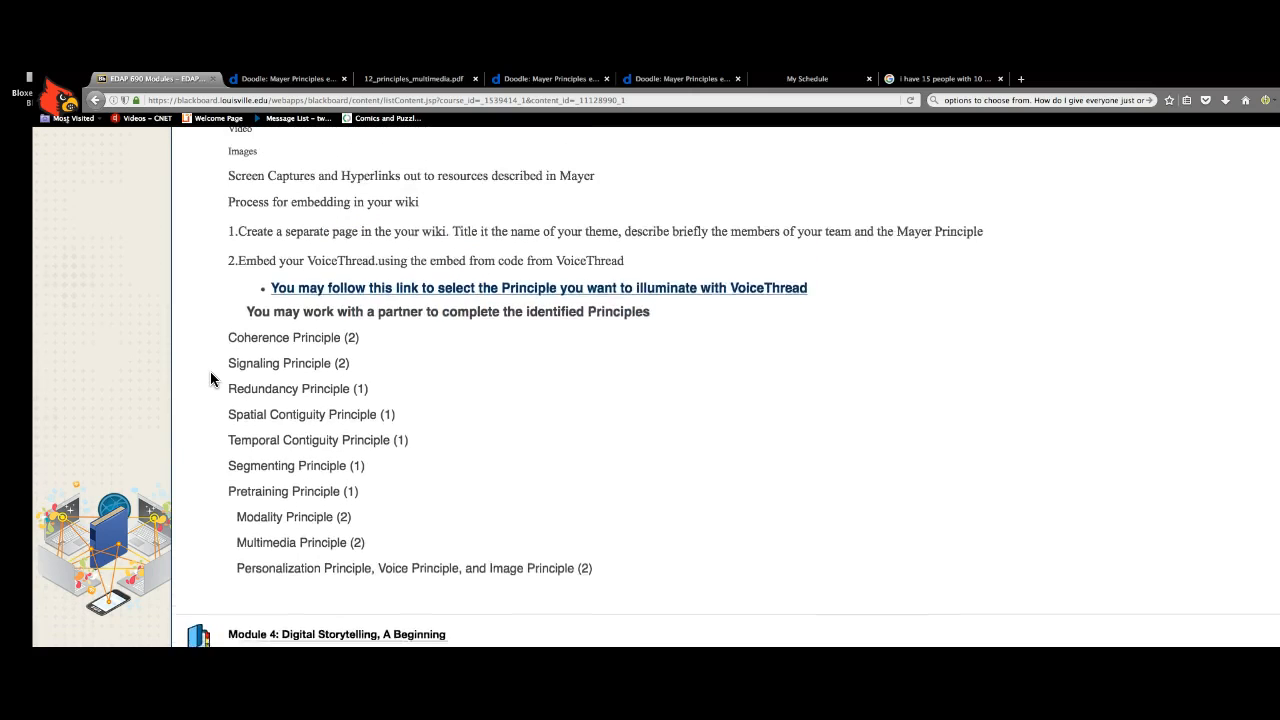
scroll("down", 3)
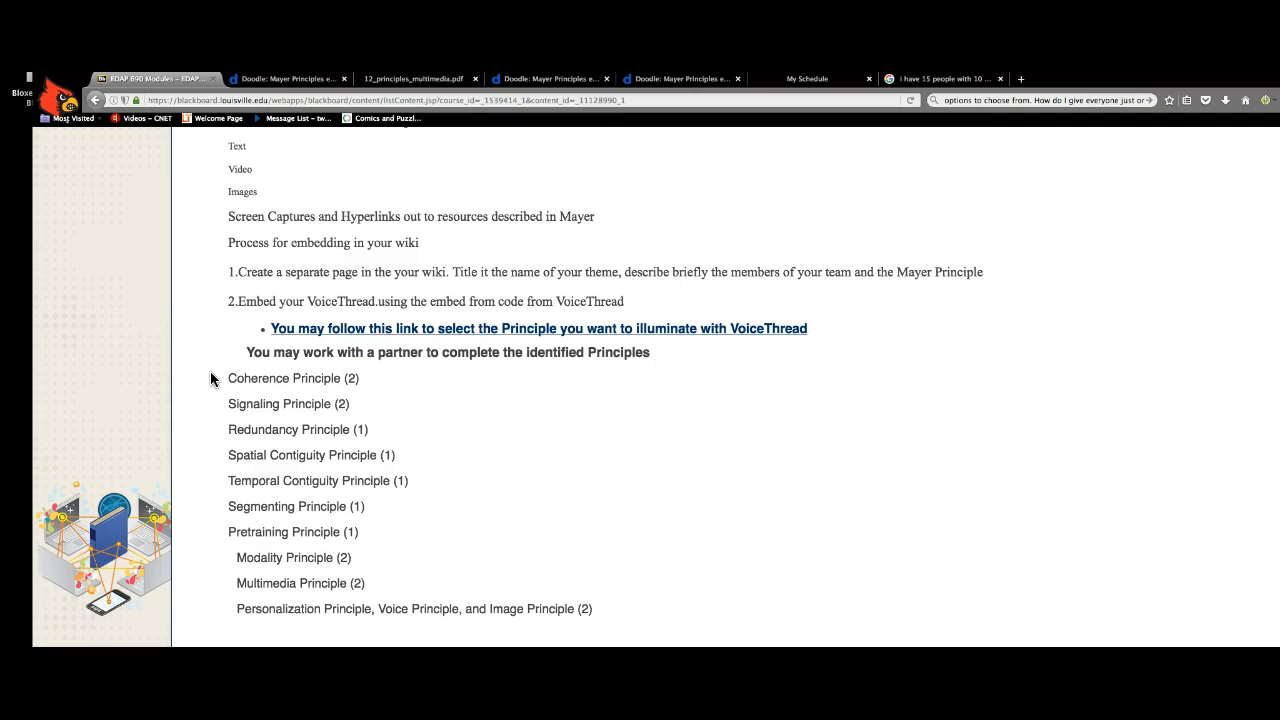